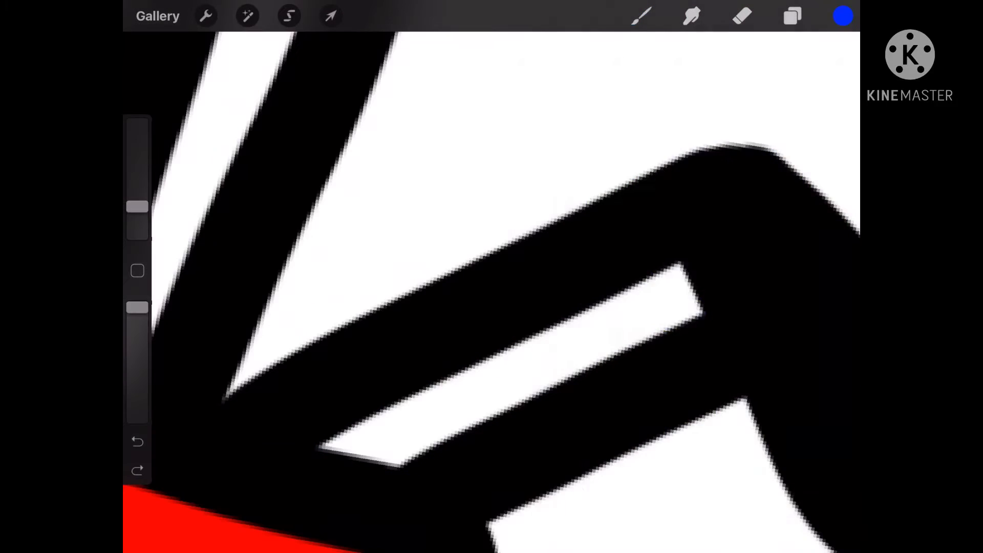
- Shade the red shirt and arms dark red on the colour layer, leaving a brighter highlight, refined with the Eraser
left_click(792, 15)
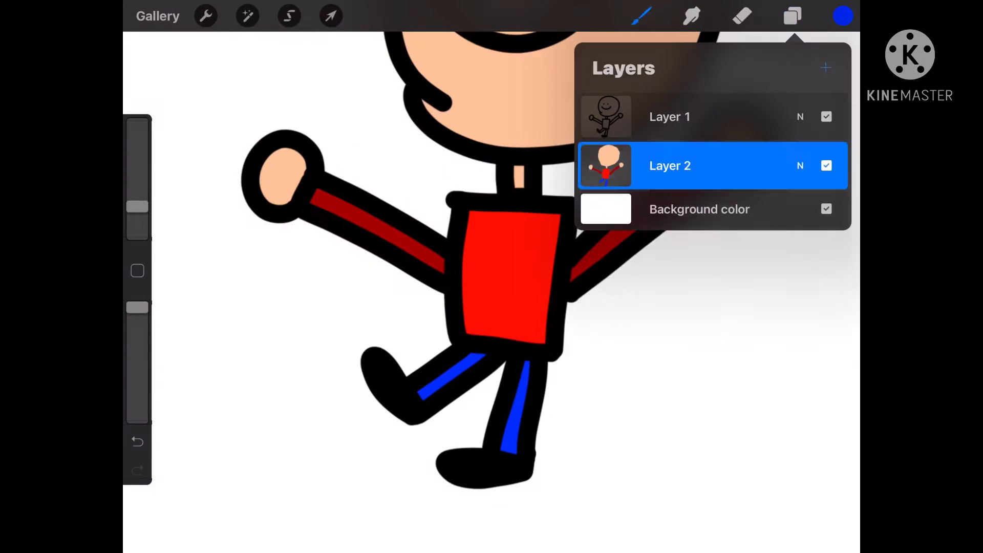
left_click(842, 15)
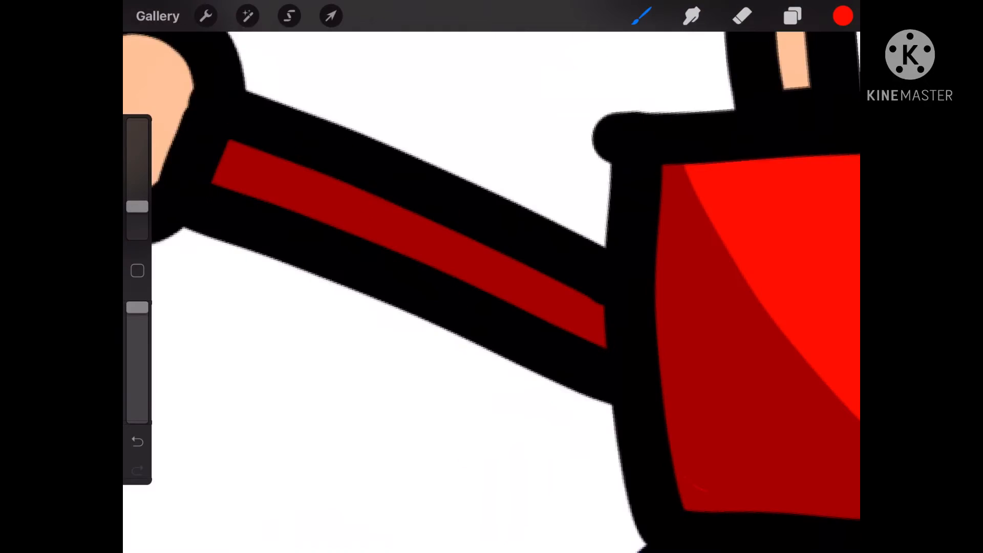
left_click(743, 15)
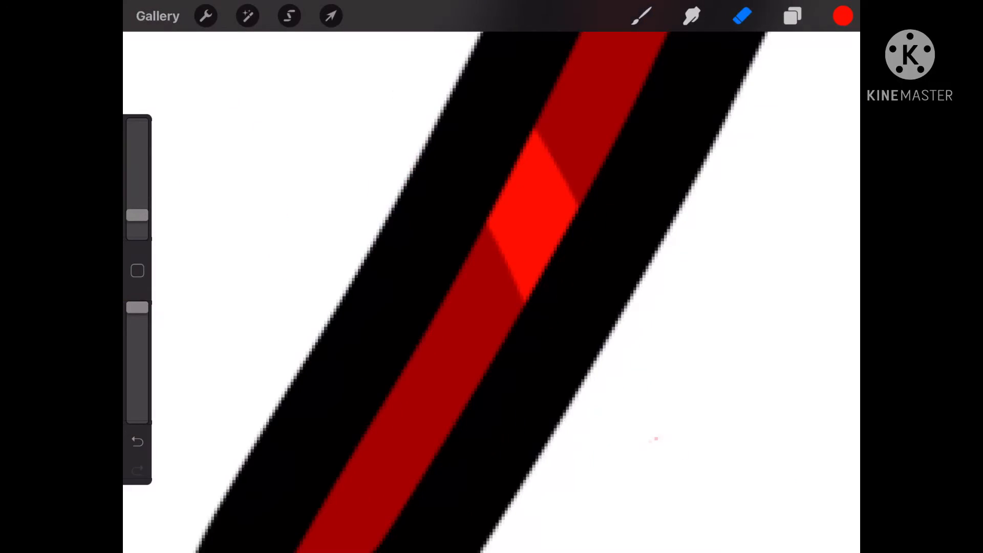